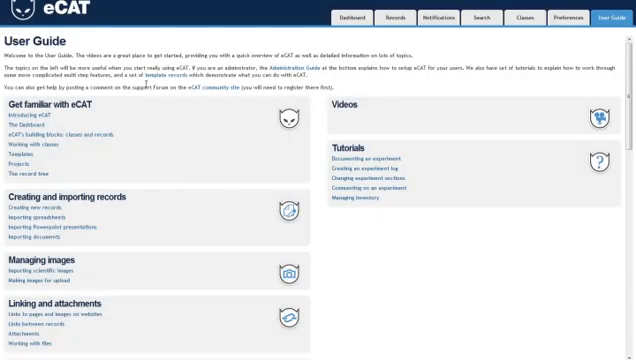
mouse_move(148, 132)
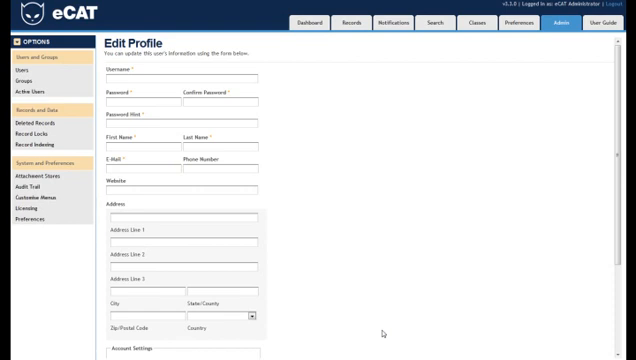
Browse the Audit Trail filtered by an action type, then show My Space with its child records
left_click(180, 76)
type("Tom")
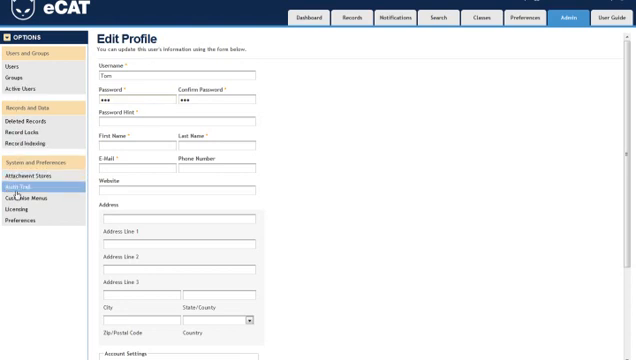
left_click(32, 184)
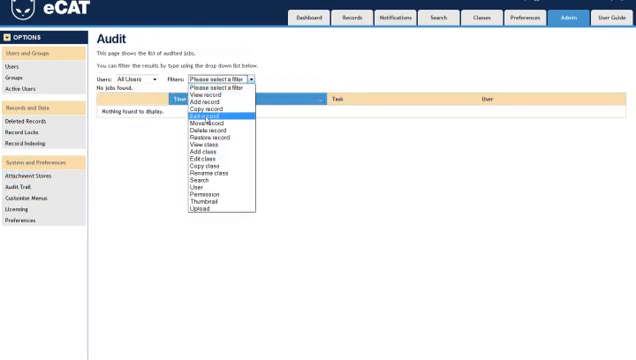
left_click(184, 124)
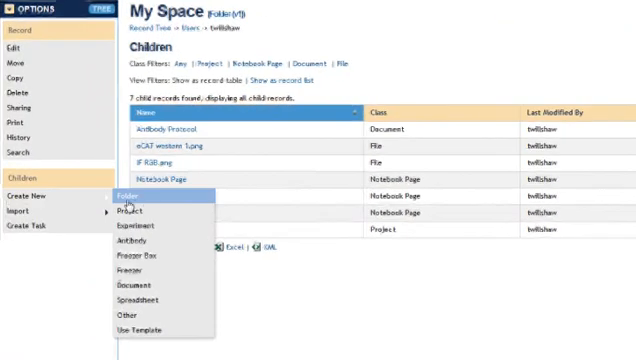
mouse_move(136, 212)
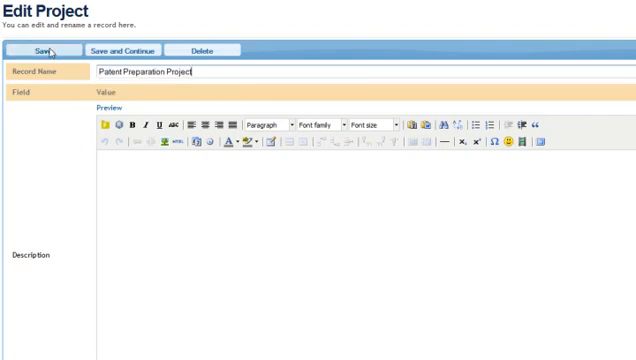
Save Patent Preparation Project and add Experiment 1 with method ELISA inside it
left_click(44, 50)
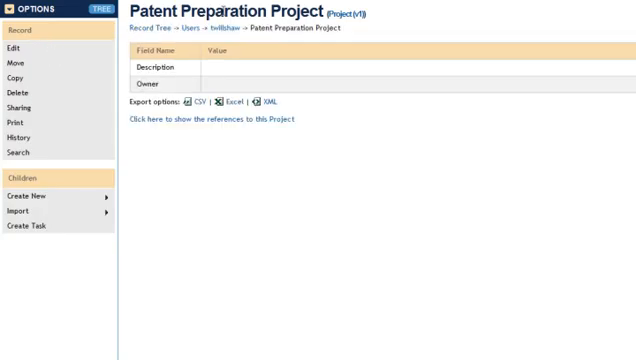
left_click(40, 198)
type("Experiment 1")
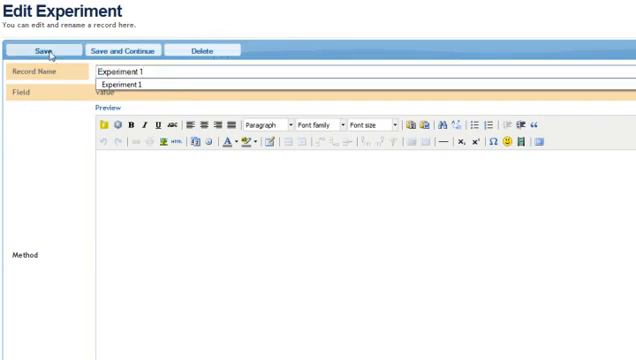
left_click(44, 52)
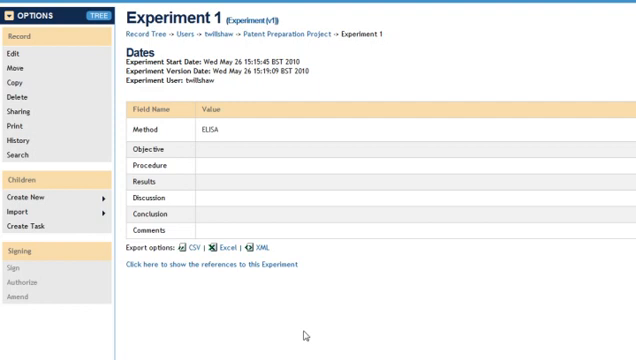
mouse_move(218, 88)
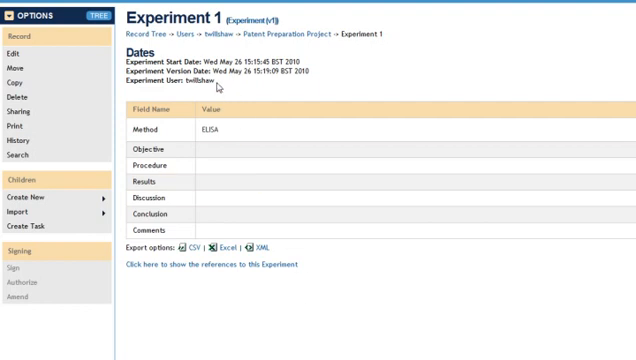
mouse_move(18, 144)
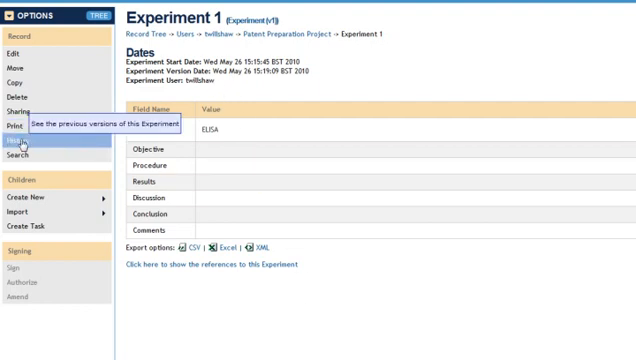
Bring up the History of Experiment 1 to review its earlier versions
left_click(18, 140)
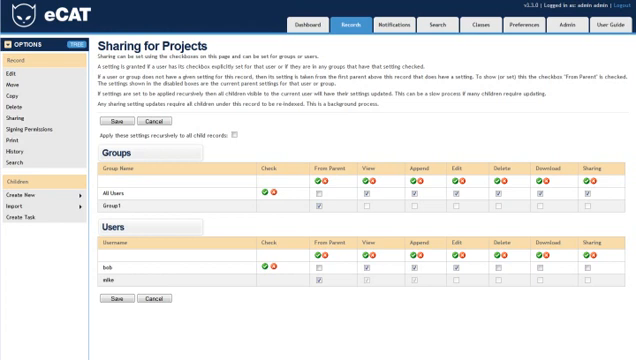
Review the group and user permission checkboxes in the project's Sharing settings
scroll("down", 3)
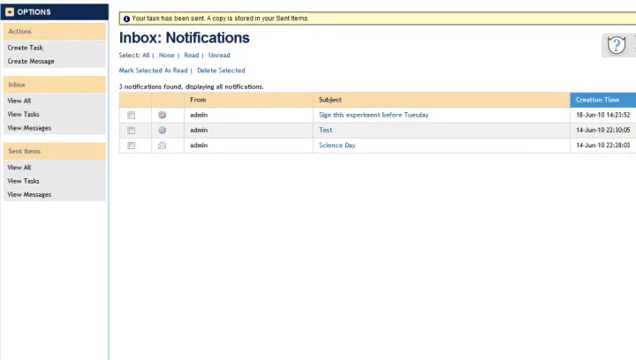
mouse_move(46, 324)
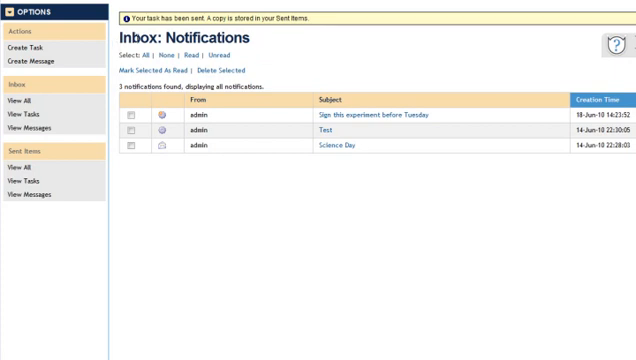
mouse_move(346, 194)
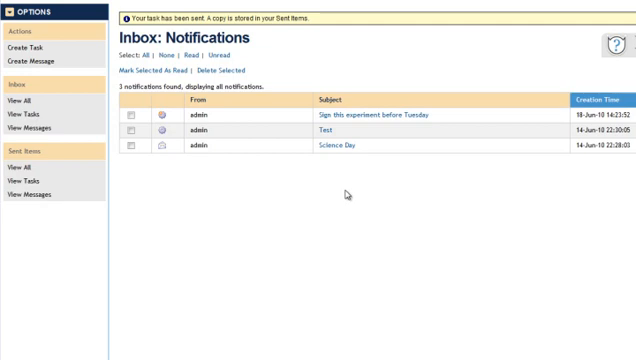
mouse_move(352, 192)
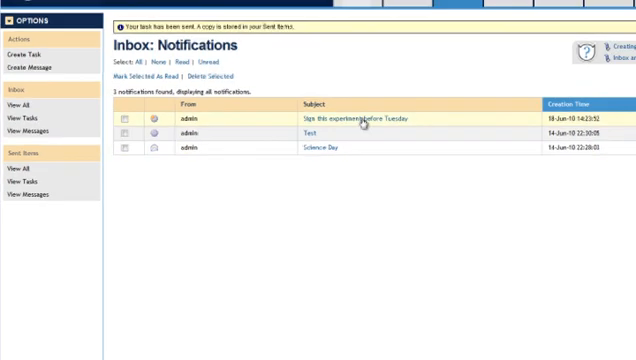
Follow the 'Sign this experiment before Tuesday' notification to the Elisa 1 record
left_click(344, 116)
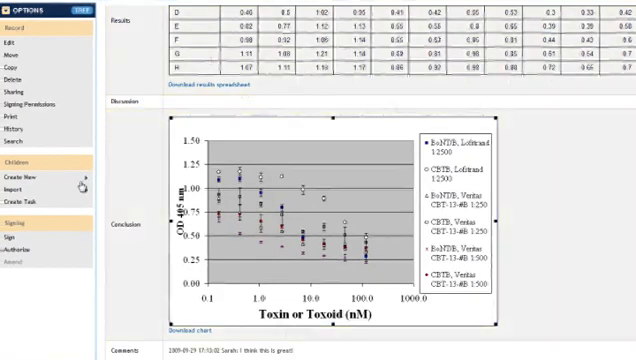
left_click(18, 236)
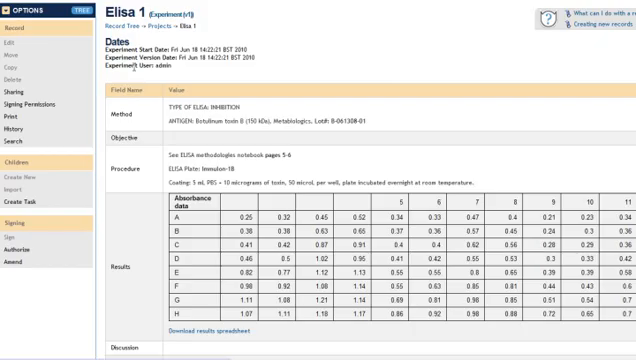
scroll("down", 3)
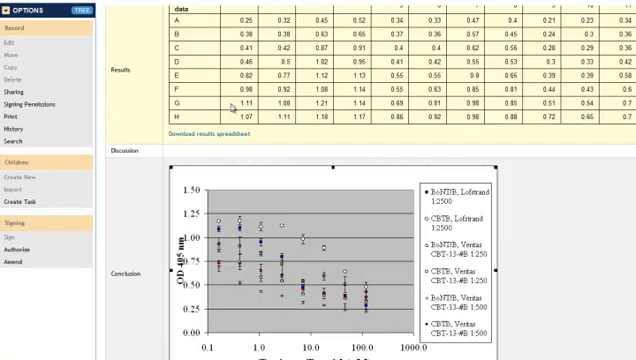
scroll("down", 3)
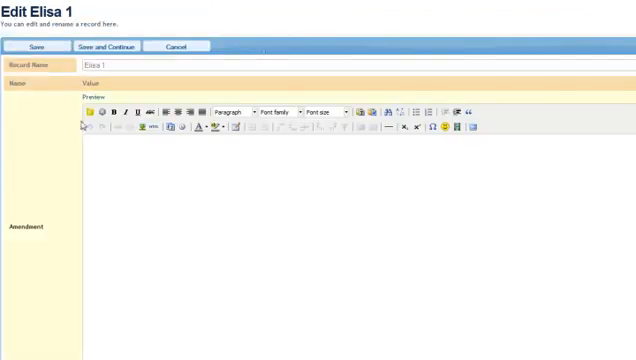
Enter the note 'Amendment' in Elisa 1's Amendment editor and save it
type("Amendment")
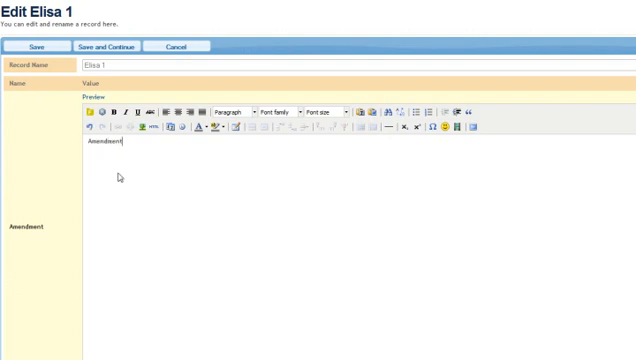
left_click(36, 48)
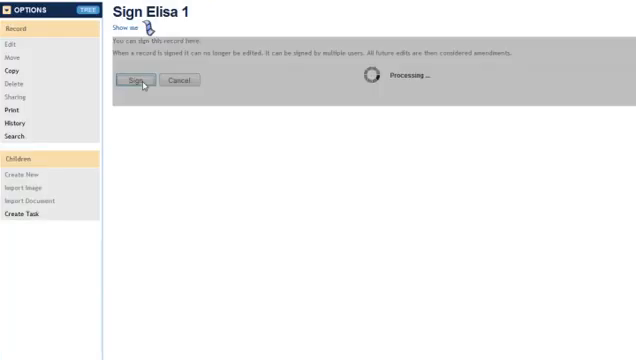
Sign Elisa 1, then authorize it so the record can no longer be edited
left_click(140, 80)
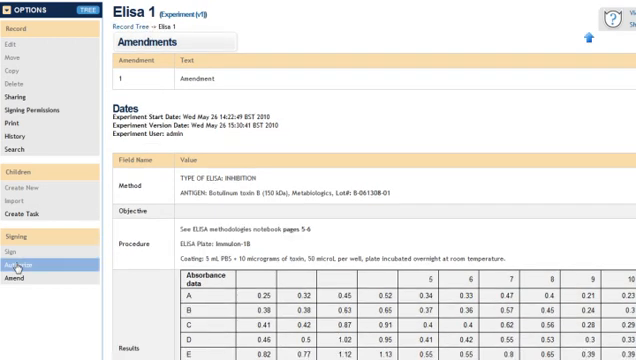
left_click(26, 266)
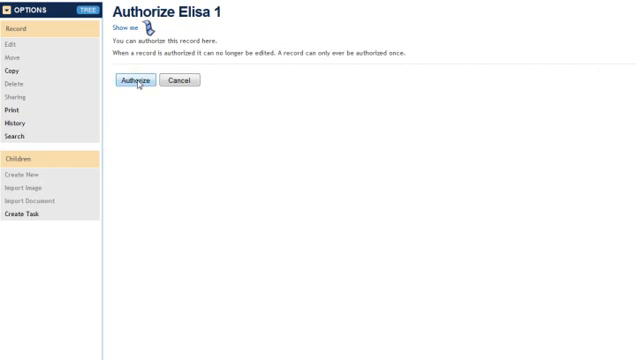
left_click(136, 80)
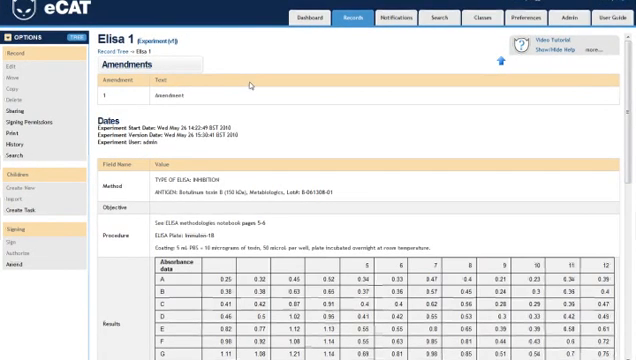
scroll("down", 3)
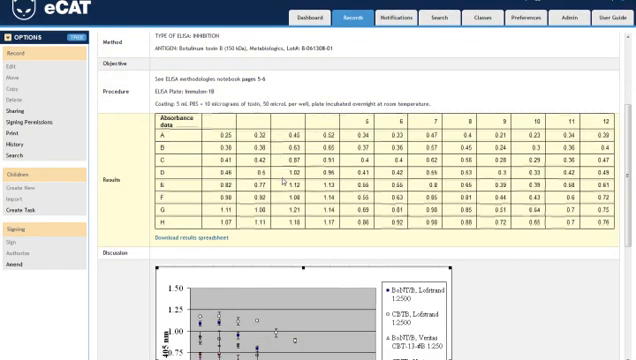
scroll("down", 3)
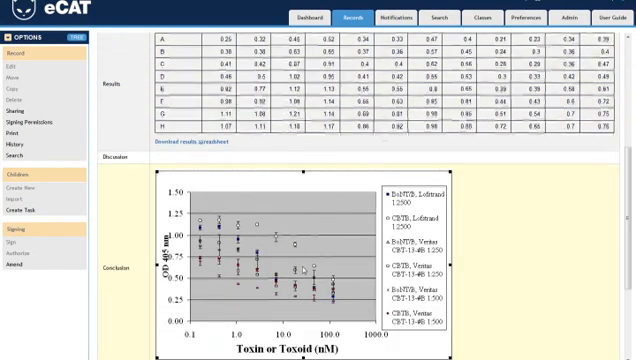
scroll("down", 3)
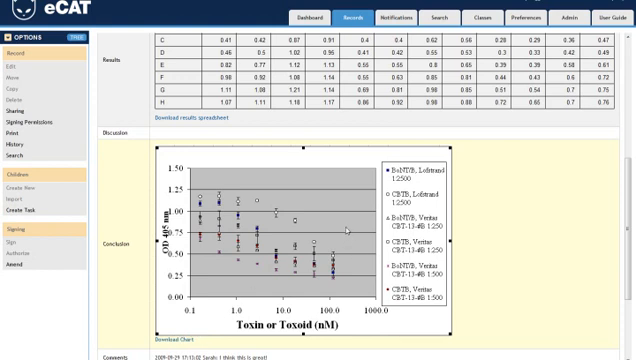
scroll("down", 3)
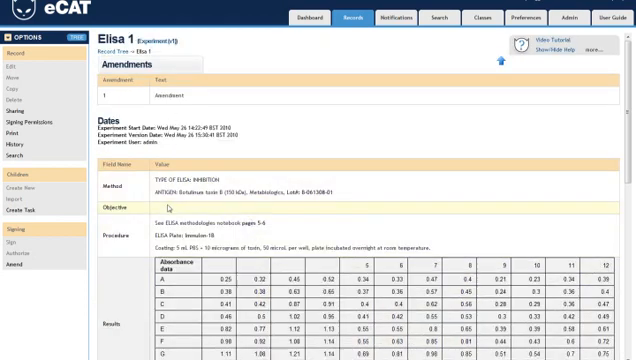
scroll("down", 3)
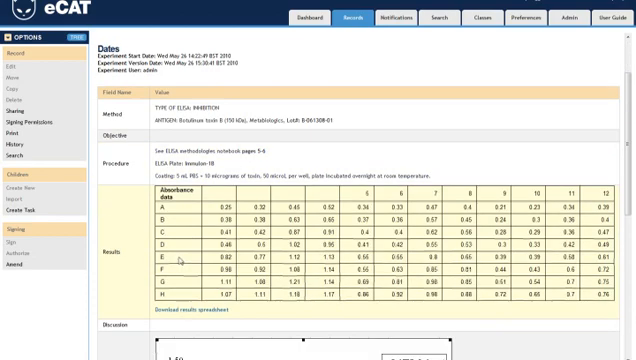
scroll("down", 3)
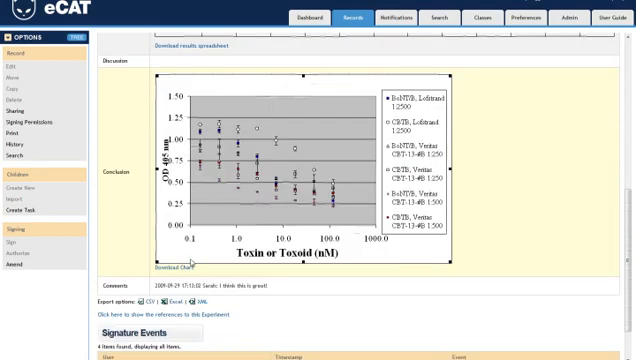
scroll("down", 3)
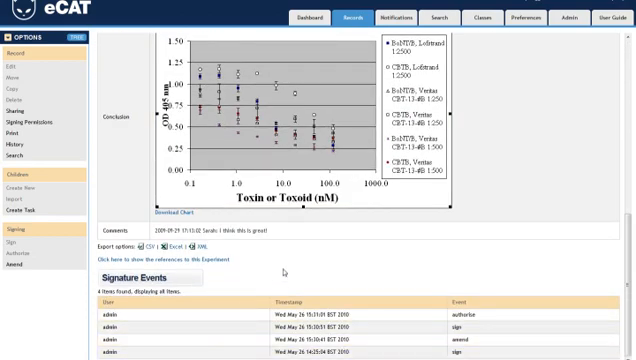
scroll("up", 3)
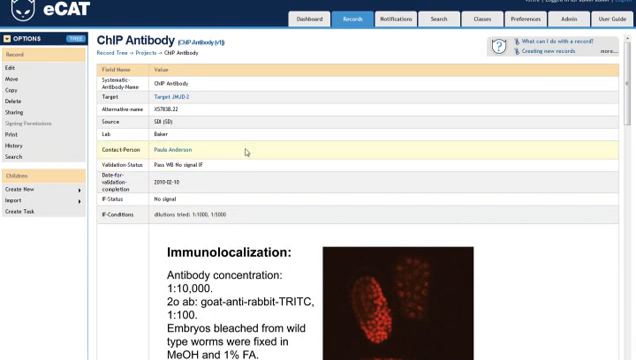
Scroll through ChIP Antibody's antibody, DAPI, merged staining and western blot images
scroll("down", 3)
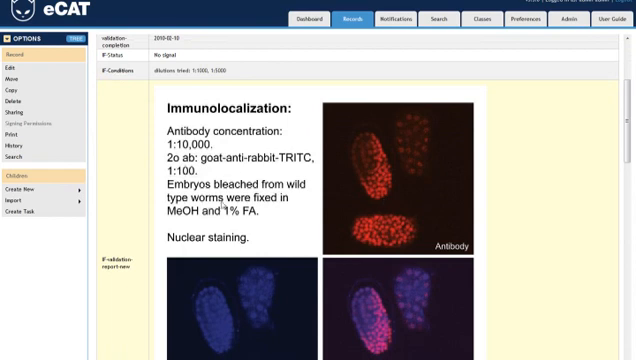
scroll("down", 3)
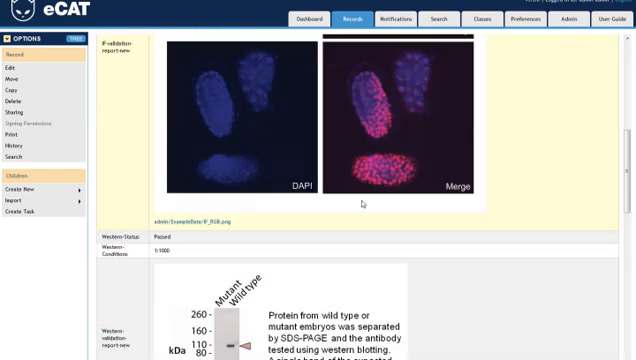
scroll("down", 3)
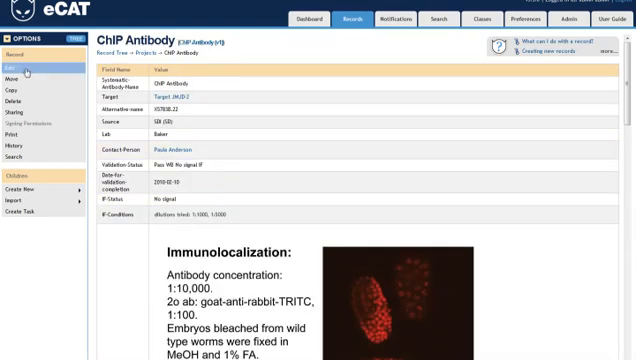
Edit ChIP Antibody and insert a file chosen from the attachment store into a rich-text field
left_click(8, 62)
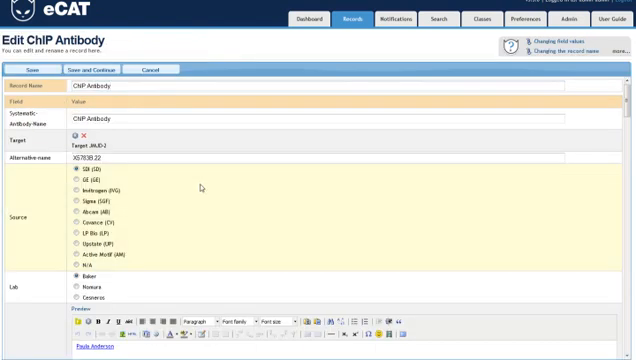
scroll("down", 3)
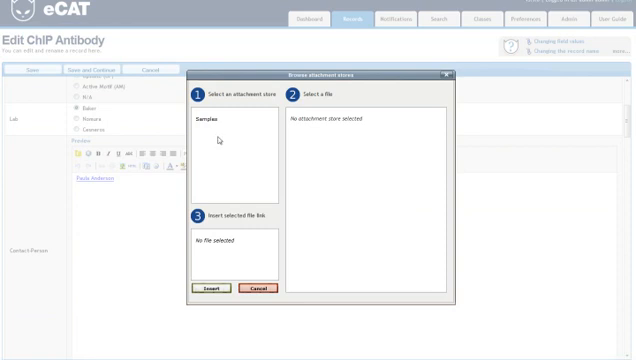
left_click(204, 120)
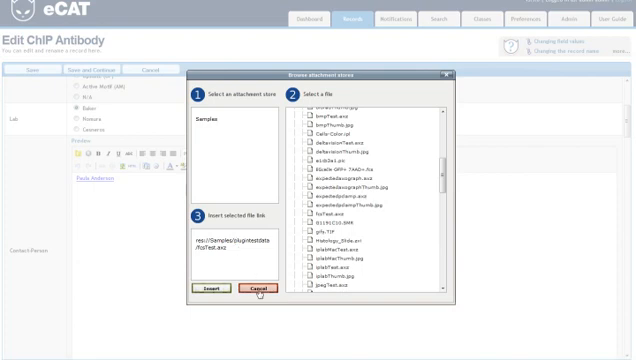
left_click(256, 292)
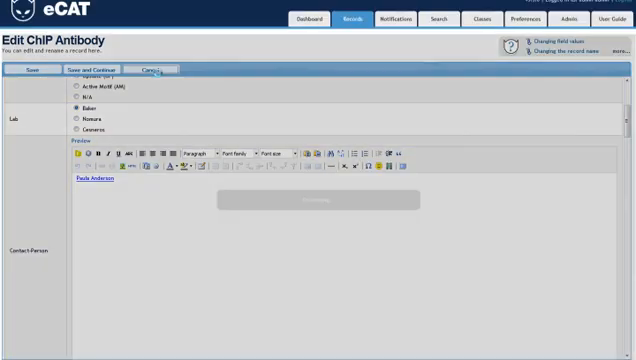
Save ChIP Antibody and review its western blot evidence and ChIP details
left_click(132, 72)
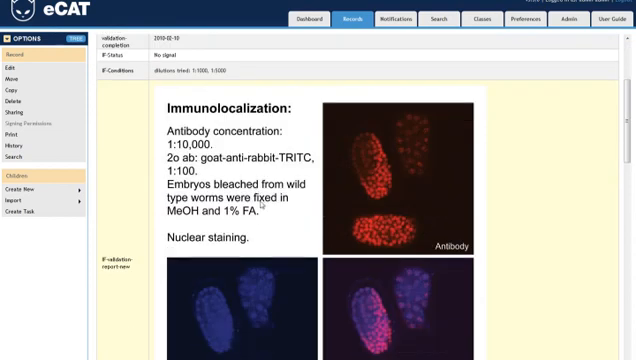
scroll("down", 3)
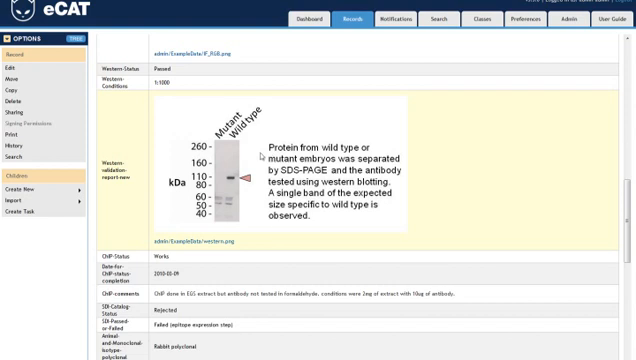
scroll("down", 3)
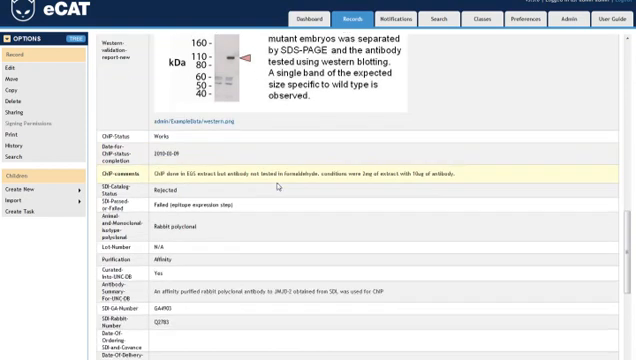